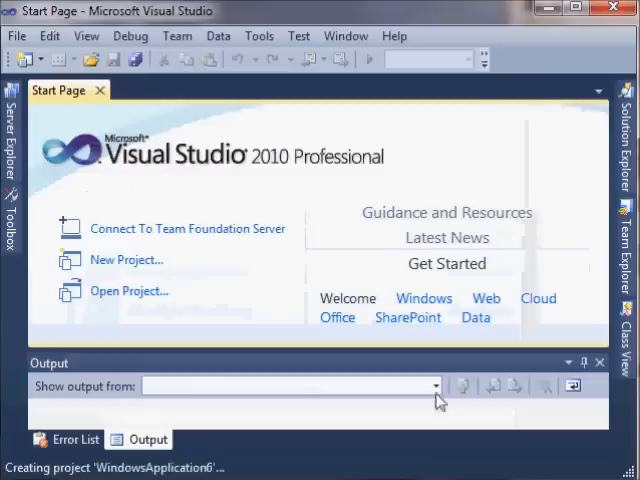
mouse_move(250, 110)
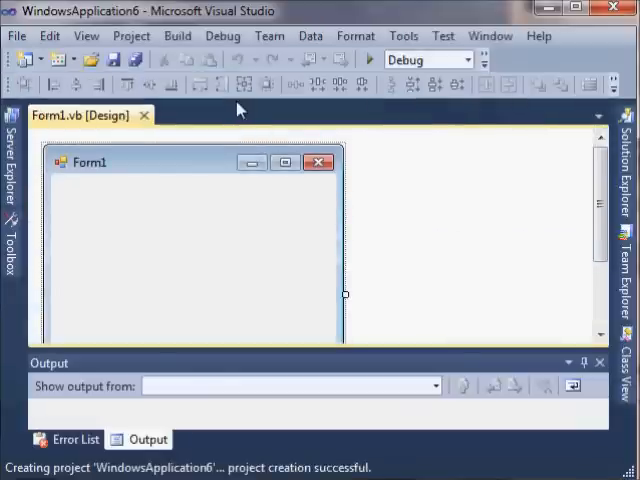
Place a DataGridView control from the Toolbox onto Form1
left_click(12, 240)
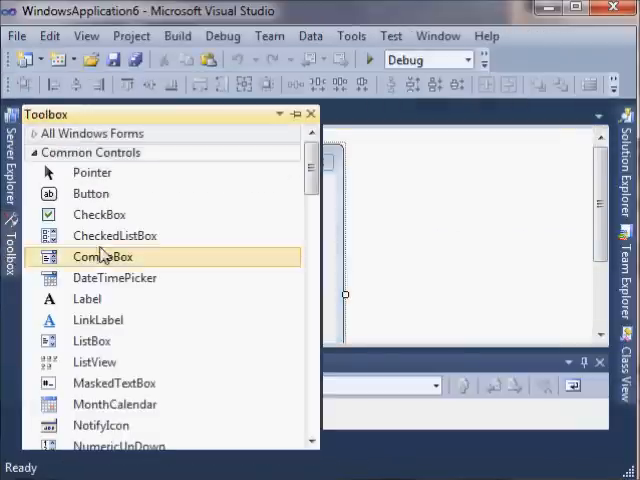
scroll("down", 3)
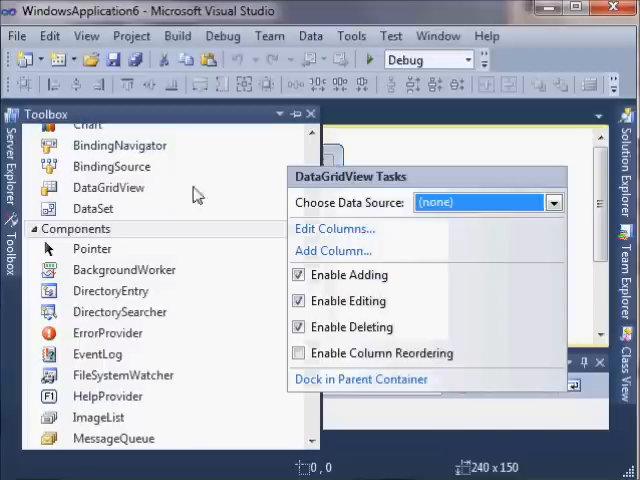
left_click(552, 202)
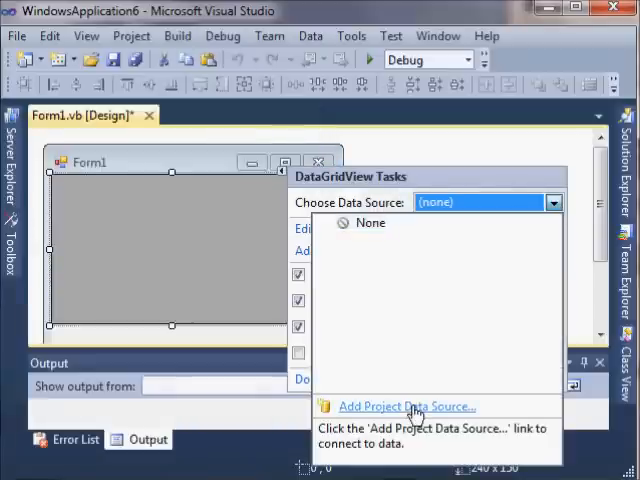
Start a new Dataset project data source and a new database connection
left_click(408, 406)
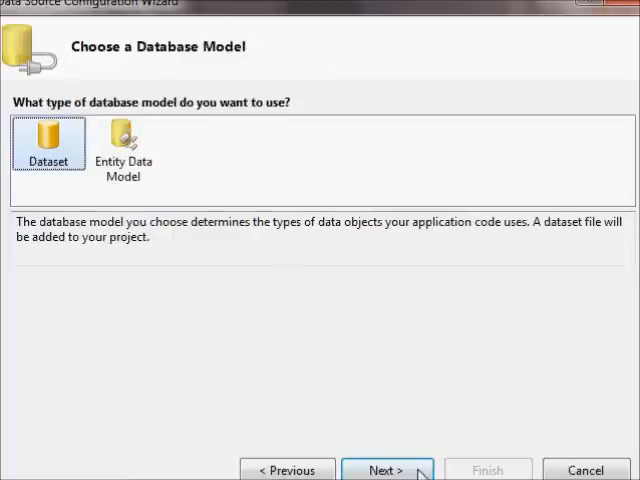
left_click(388, 470)
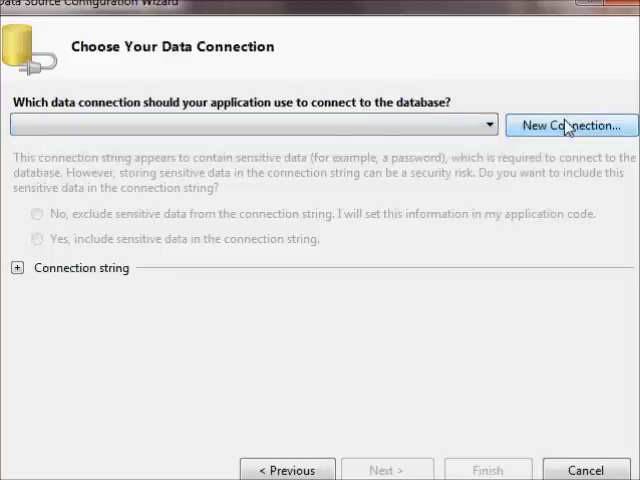
left_click(572, 126)
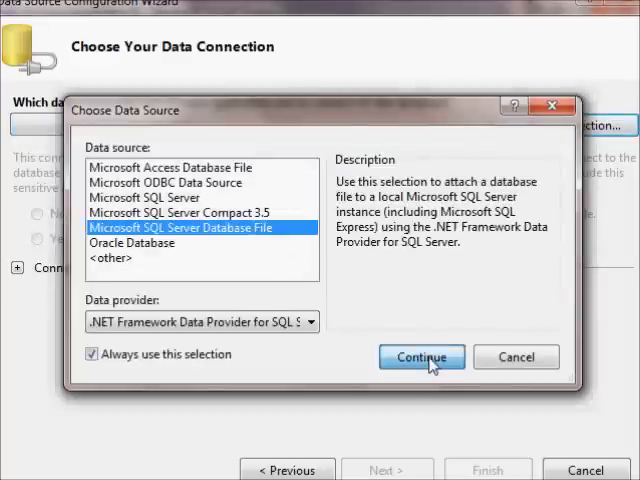
Choose SQL Server Database File, browse to AP.mdf and confirm the connection
left_click(420, 356)
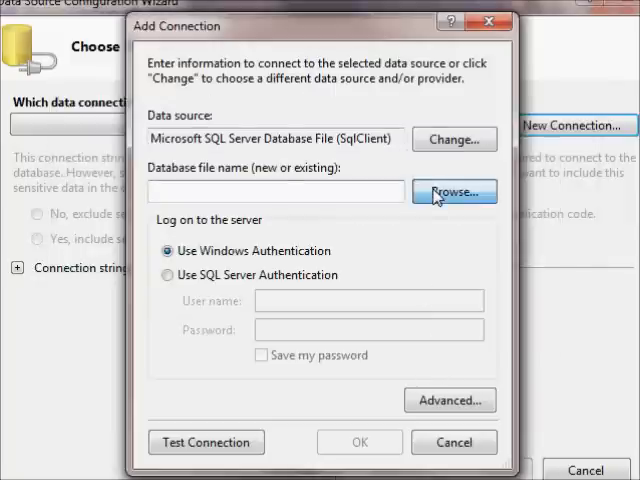
left_click(452, 192)
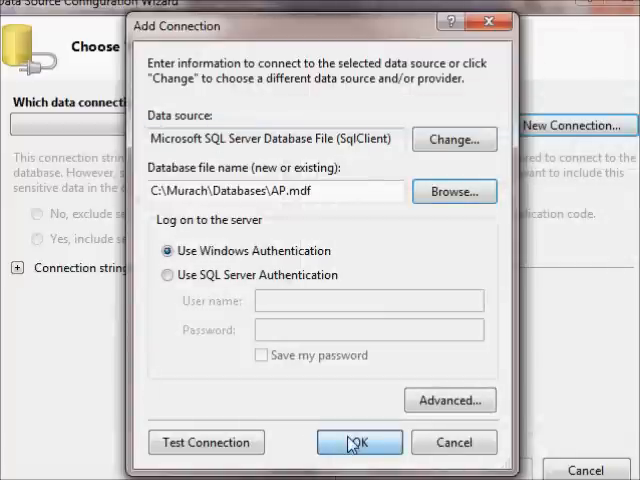
left_click(358, 442)
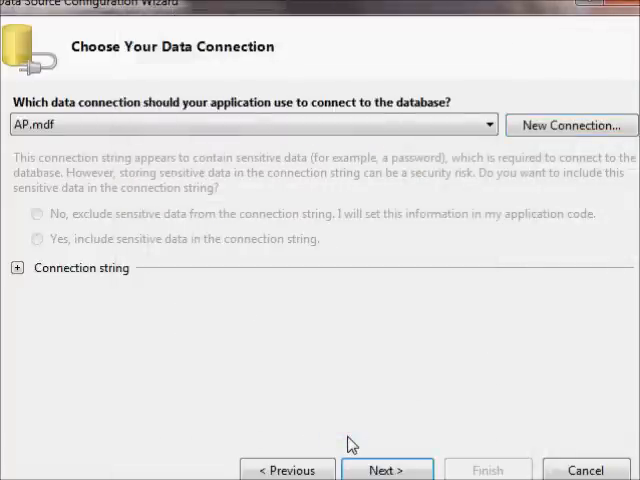
Continue past the copy-file prompt and save APConnectionString
left_click(386, 468)
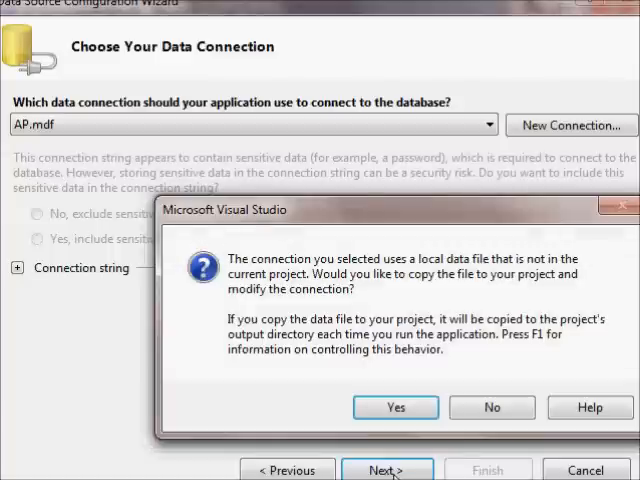
left_click(396, 408)
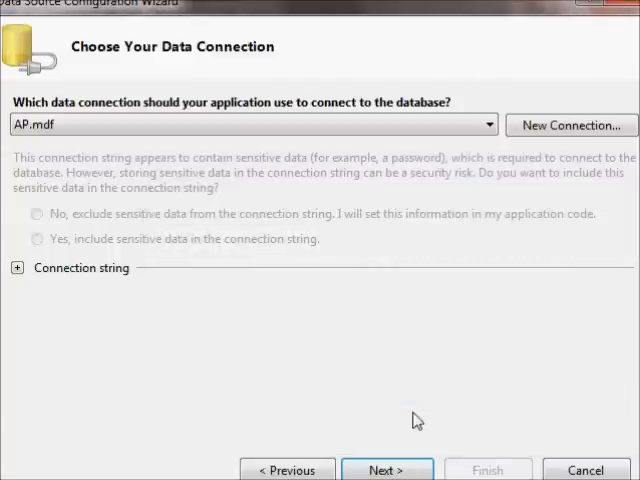
left_click(388, 468)
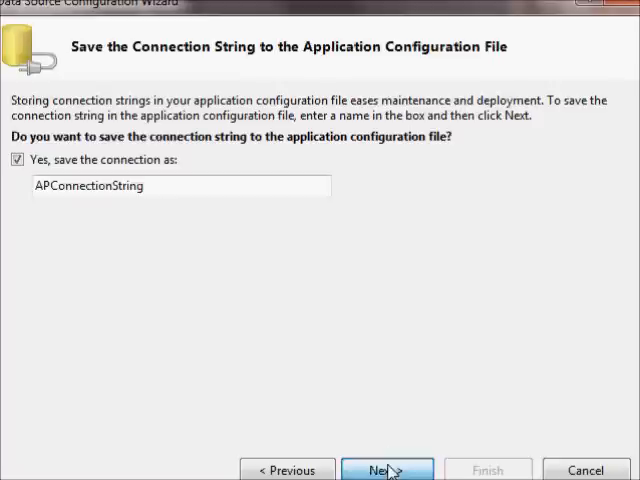
left_click(388, 468)
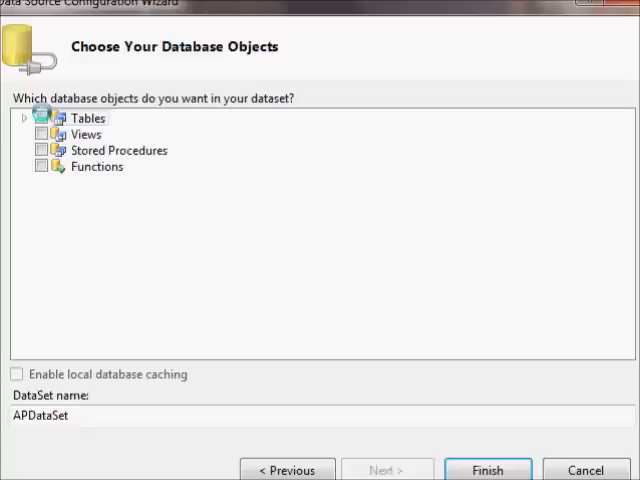
Include all Tables and finish creating APDataSet
left_click(44, 118)
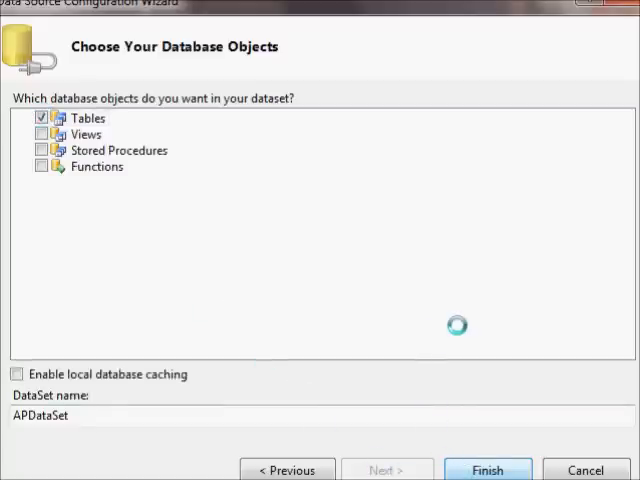
left_click(488, 470)
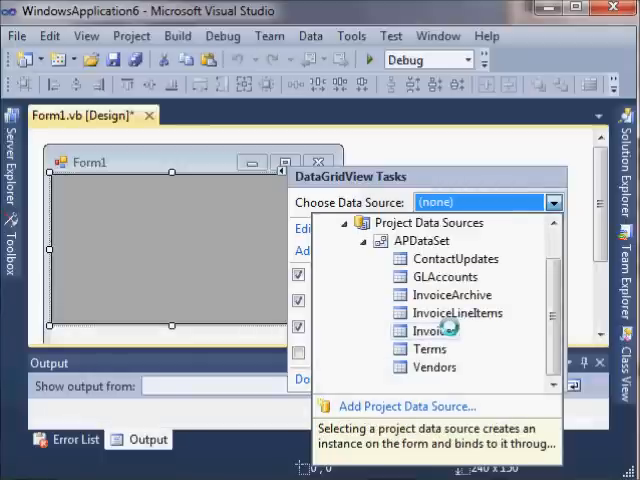
Bind the grid to the Invoices table and set its Dock property to Fill
left_click(438, 330)
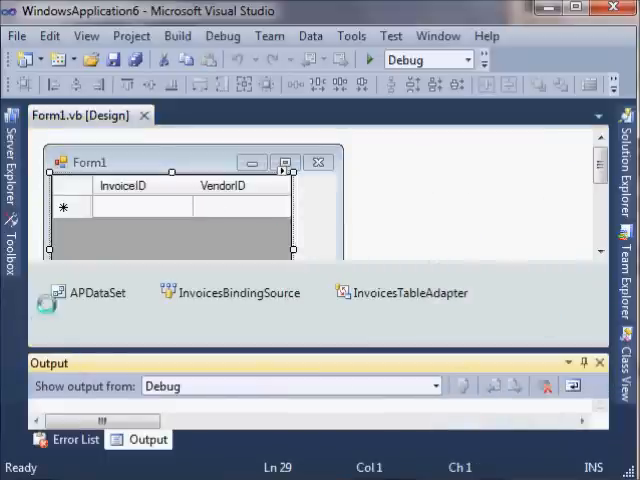
right_click(150, 204)
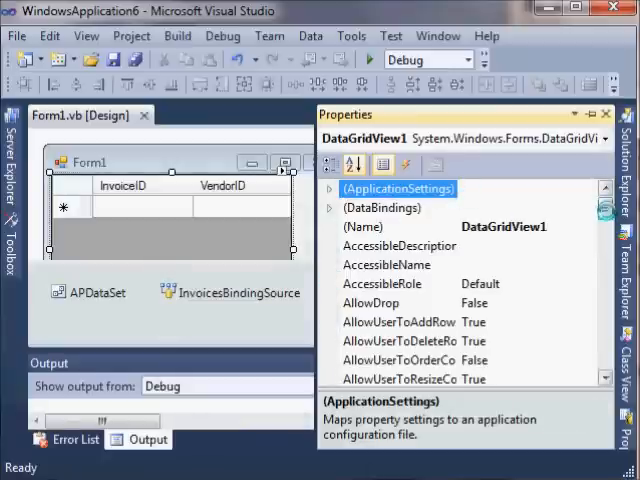
scroll("down", 3)
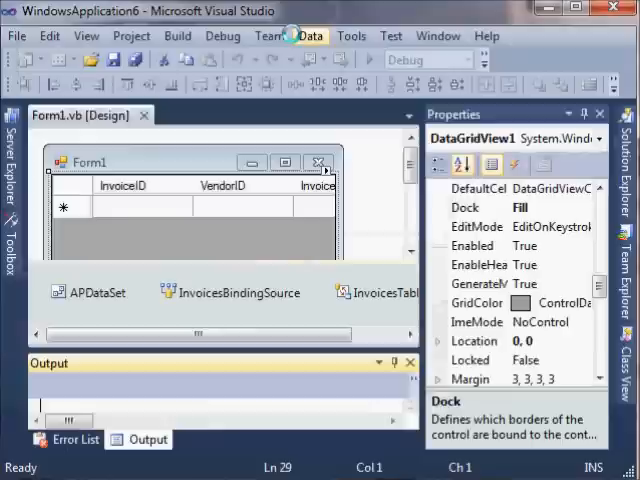
left_click(86, 36)
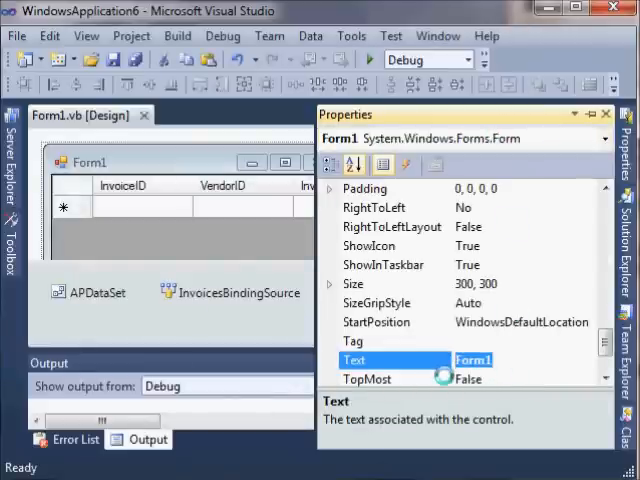
Set the form's Text to DataGridView and its Name to frmDGV
type("DataG")
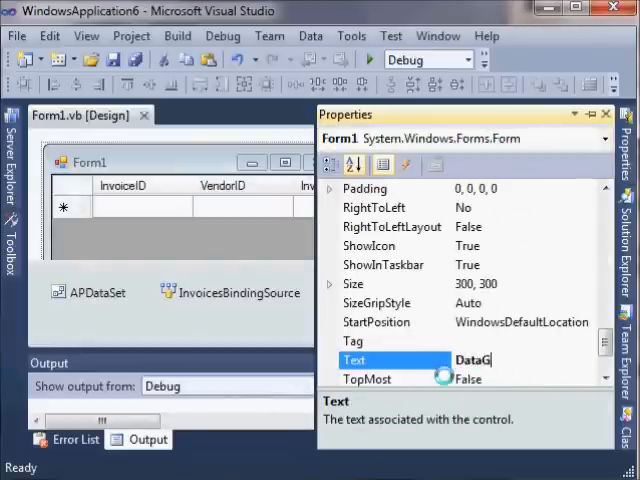
type("ridView")
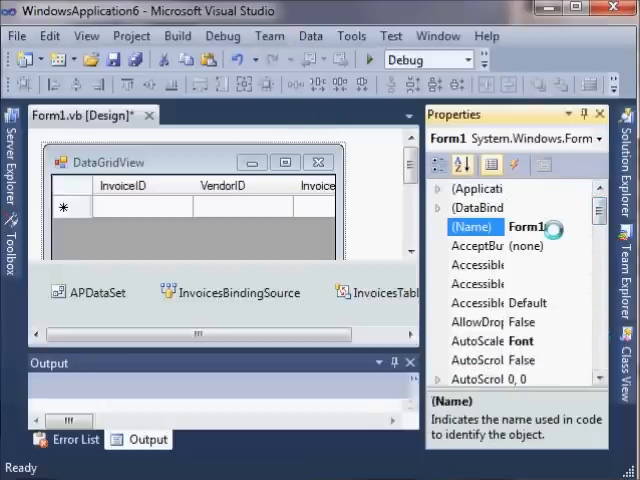
type("frmDGV")
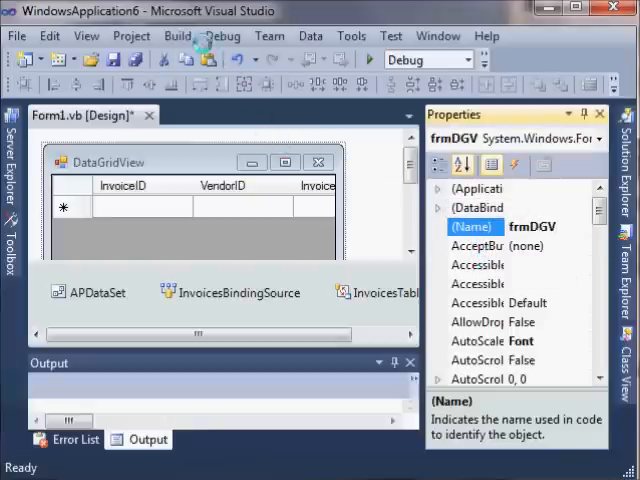
Add a Main form with buttons and caption Button1 'Data Grid View'
left_click(132, 36)
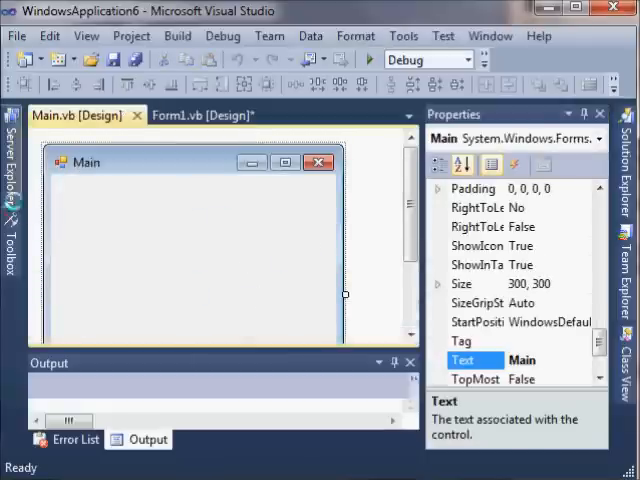
left_click(10, 240)
type("D")
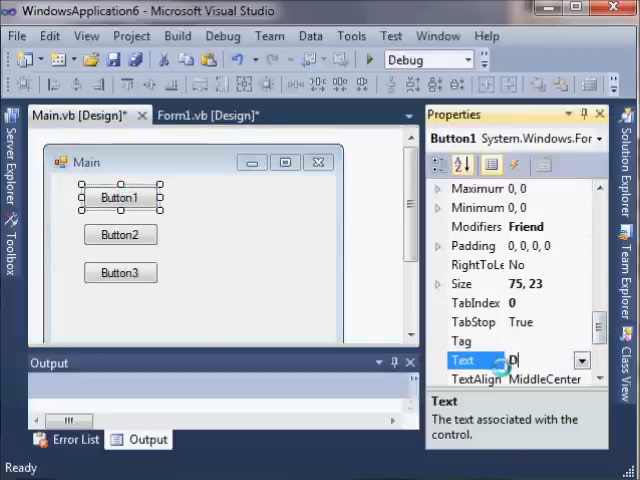
type("ata")
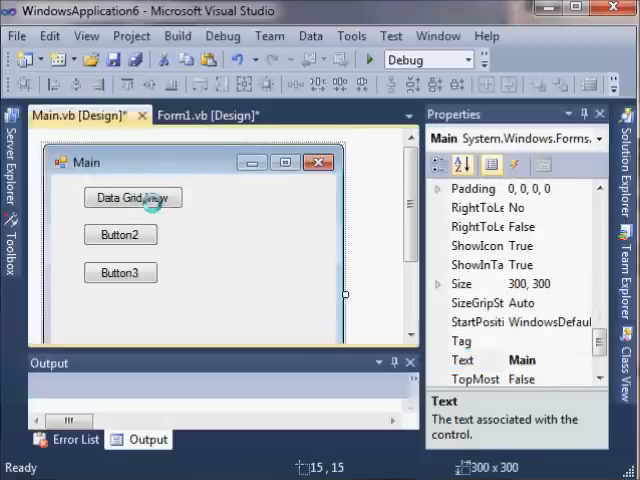
Write FrmDGV.Show() in the Button1_Click handler
double_click(132, 196)
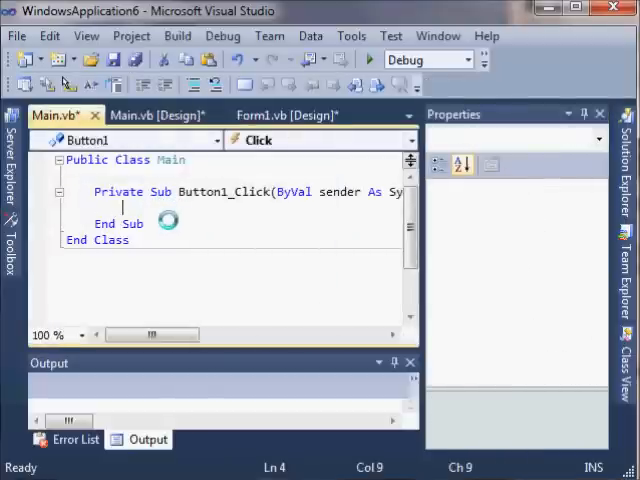
type("f")
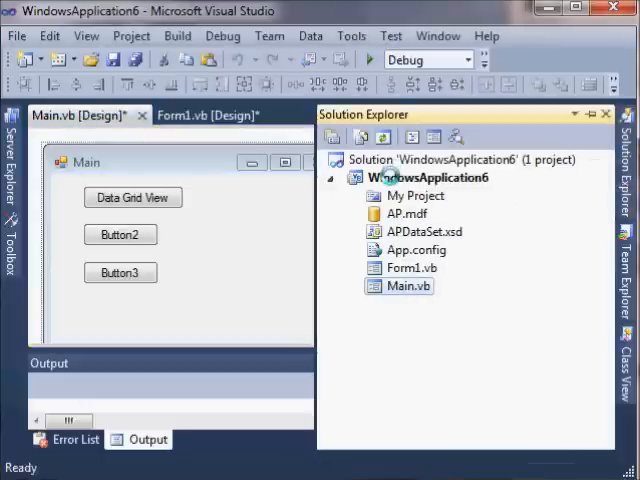
Run the project and show the invoice grid via the Data Grid View button
right_click(430, 176)
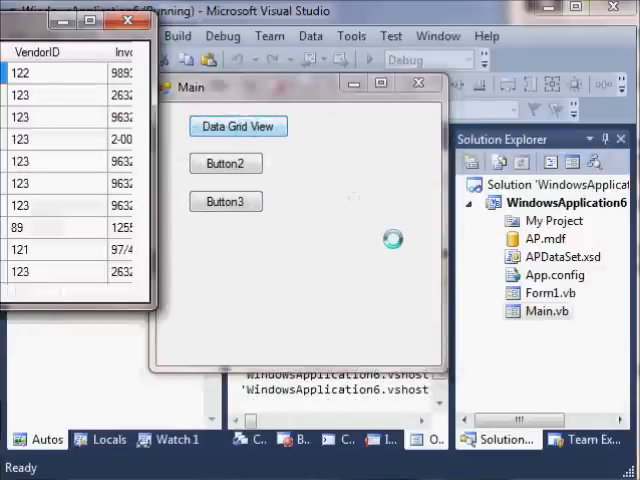
Close the running DataGridView window to end debugging
left_click(236, 126)
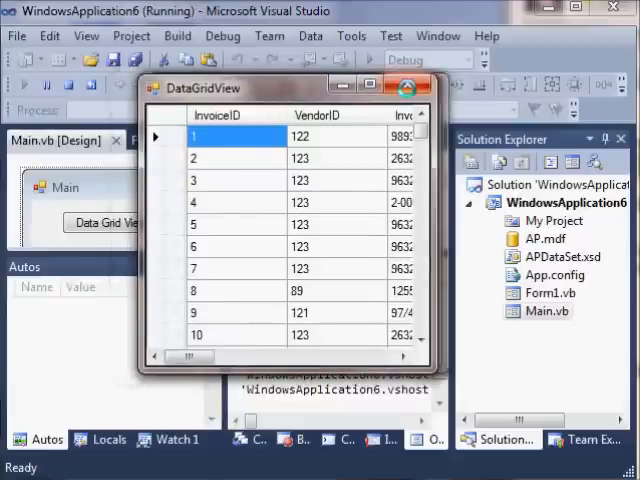
left_click(408, 88)
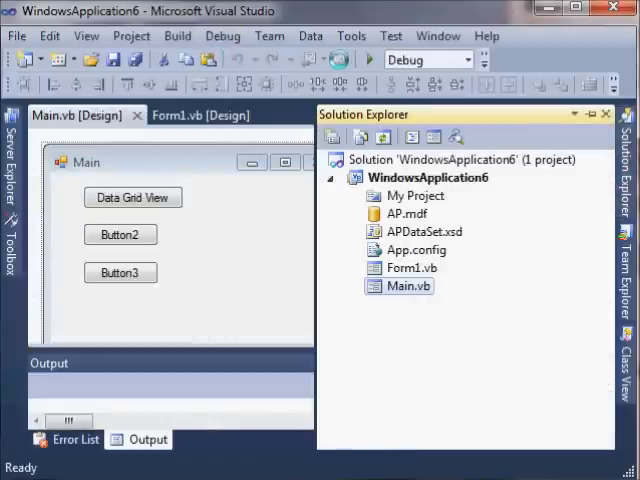
Add a new Windows Form named BoundControl via Project > Add Windows Form
left_click(132, 36)
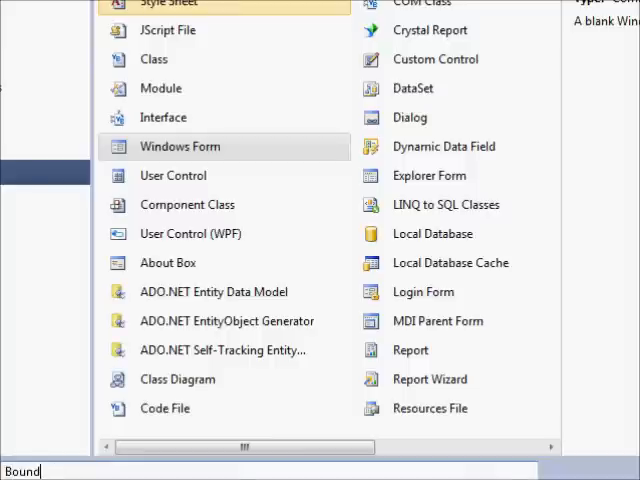
type("Contro")
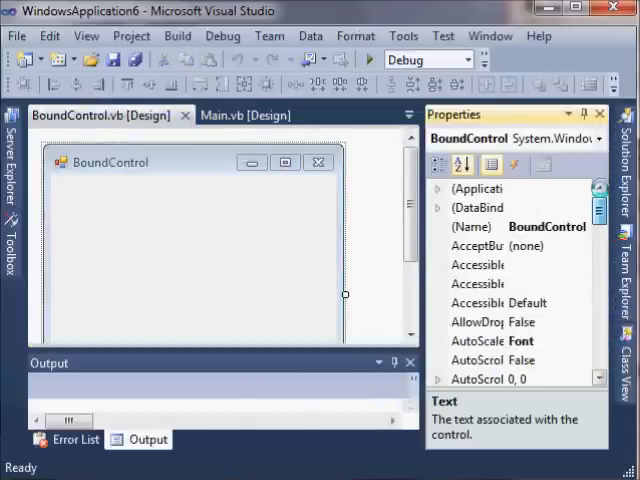
left_click(472, 226)
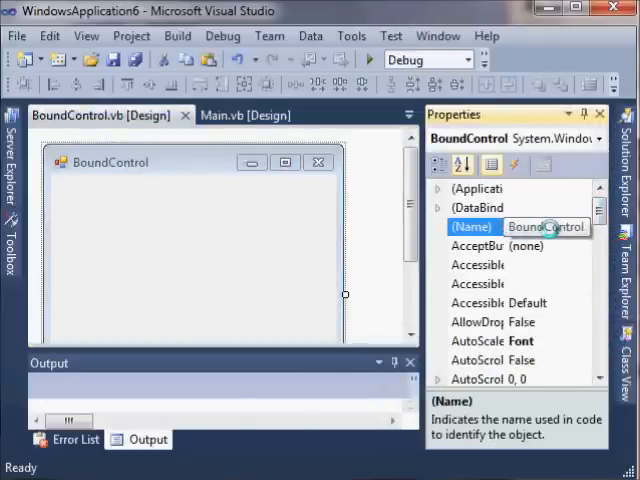
mouse_move(244, 116)
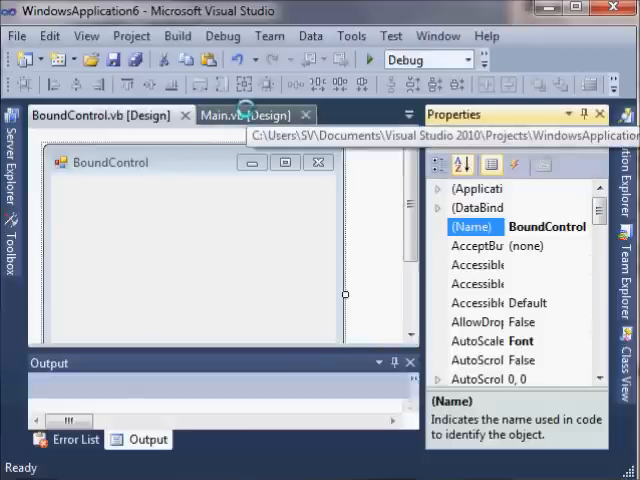
Widen Button2 to match Button1 and make its Button2_Click handler call BoundControl.Show()
left_click(244, 116)
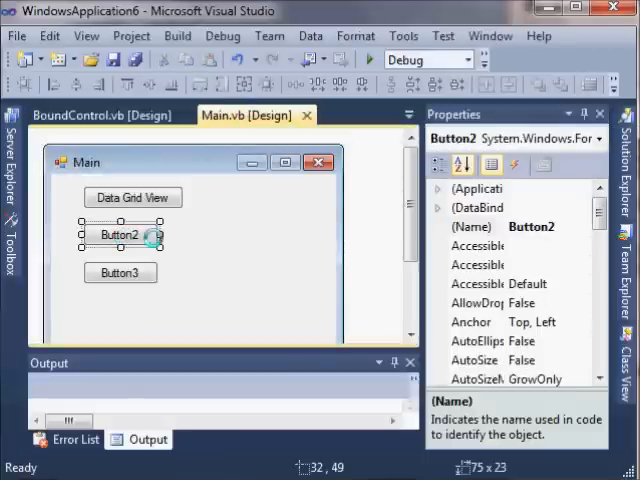
left_click_drag(164, 234, 184, 234)
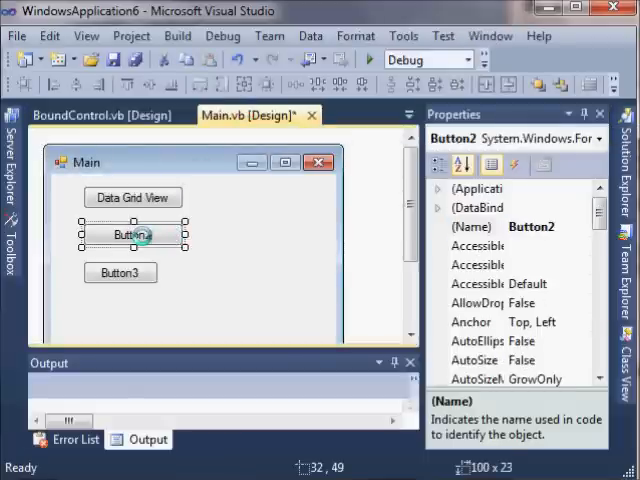
double_click(132, 234)
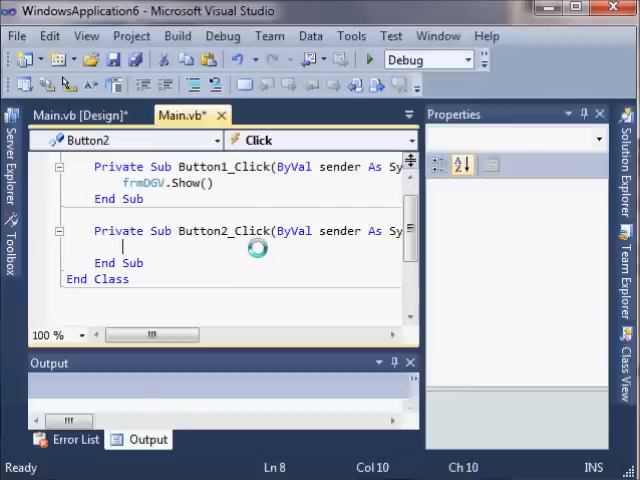
type("BoundControl.")
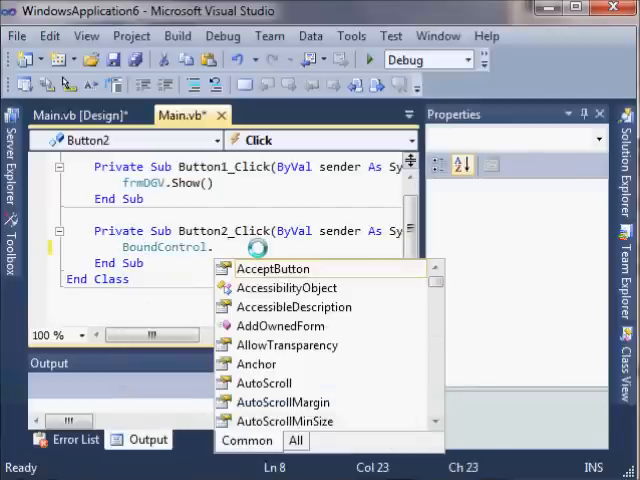
type("Show")
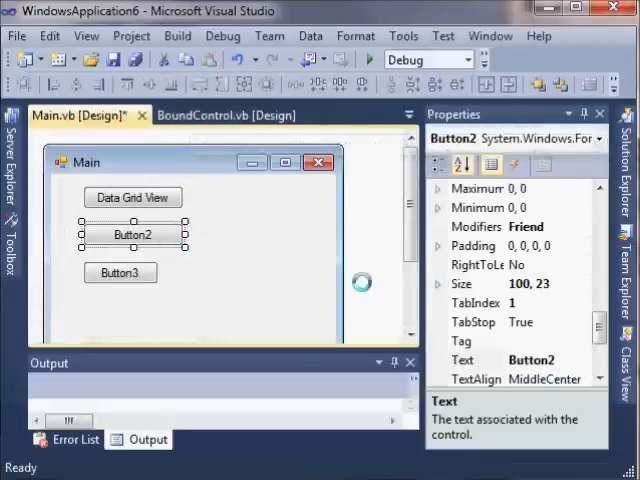
Change Button2's Text property to 'Bound Control'
left_click(462, 360)
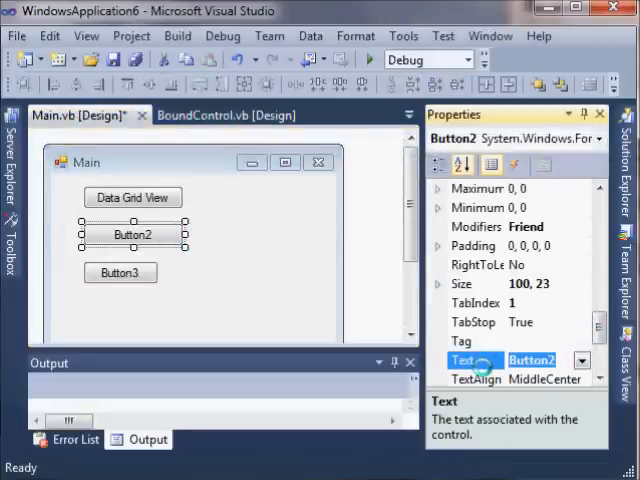
type("Bound Con")
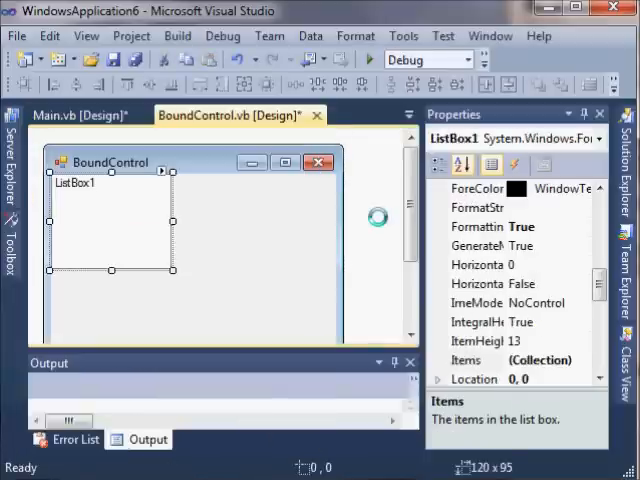
Enable Use Data Bound Items on ListBox1 and set its Data Source to the Vendors table
left_click(160, 172)
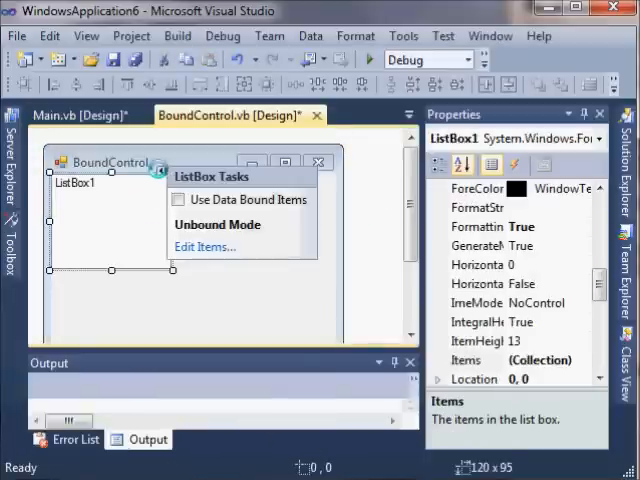
left_click(178, 200)
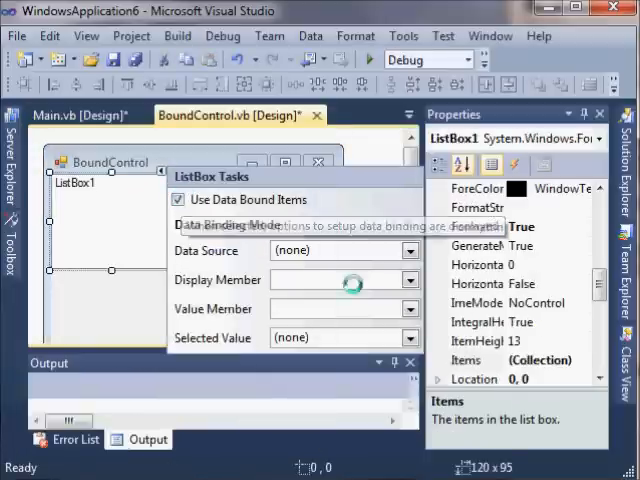
left_click(408, 250)
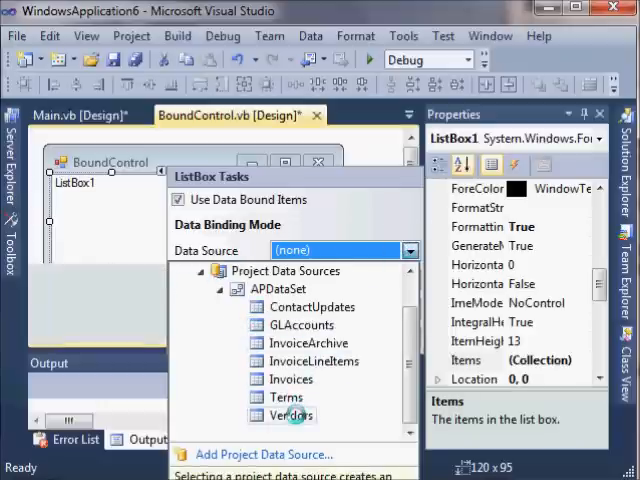
left_click(292, 416)
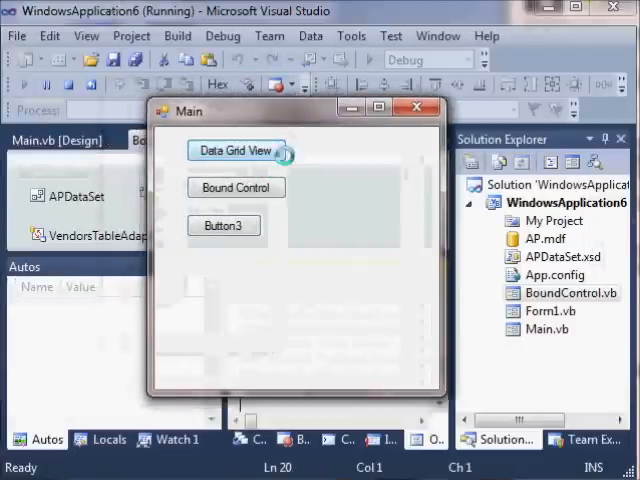
Run the app and use the Main form buttons to show the BoundControl form listing vendor names
left_click(236, 188)
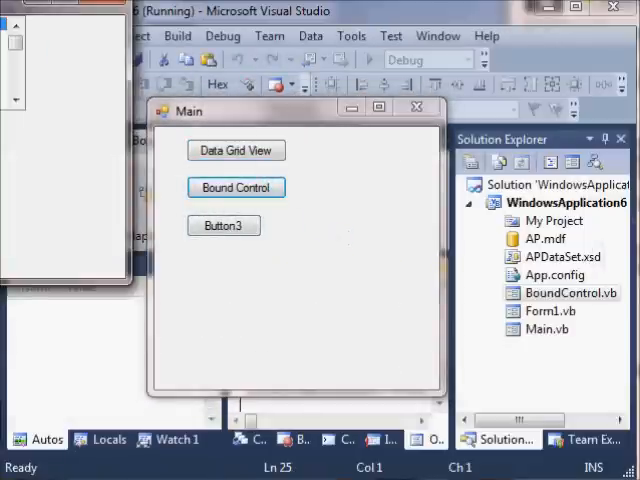
left_click(236, 188)
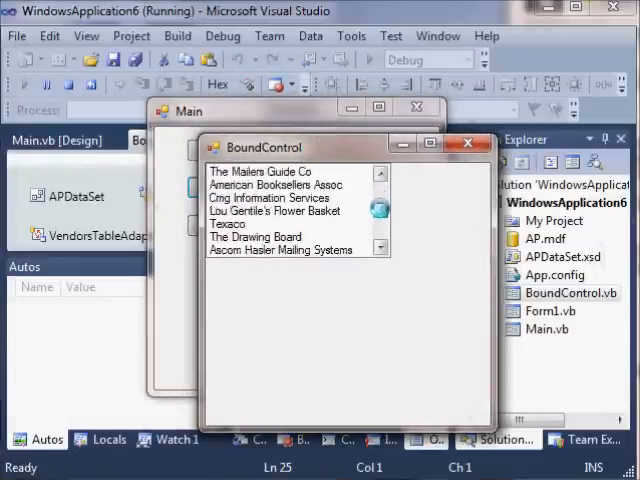